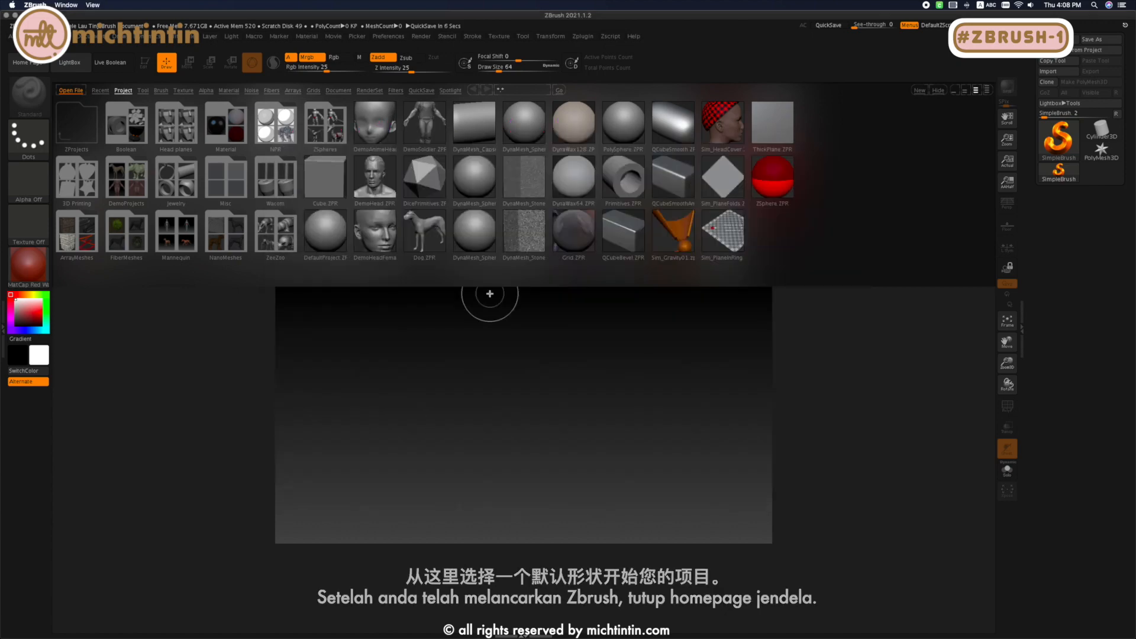
mouse_move(482, 375)
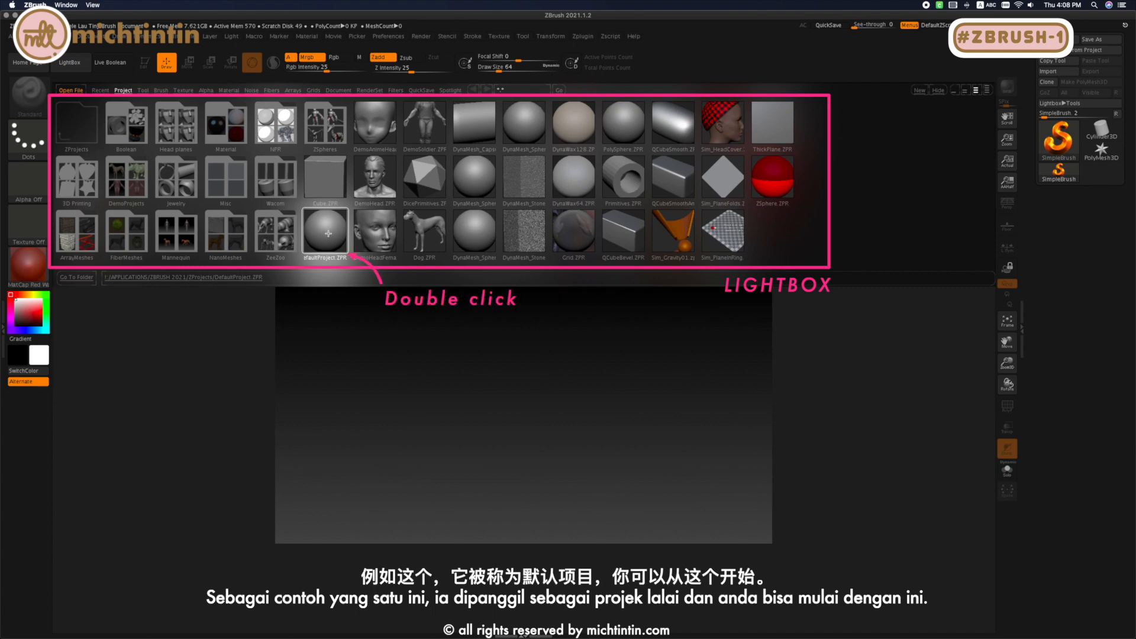
Load DefaultProject.ZPR from LightBox to get the default sphere on the canvas.
double_click(324, 232)
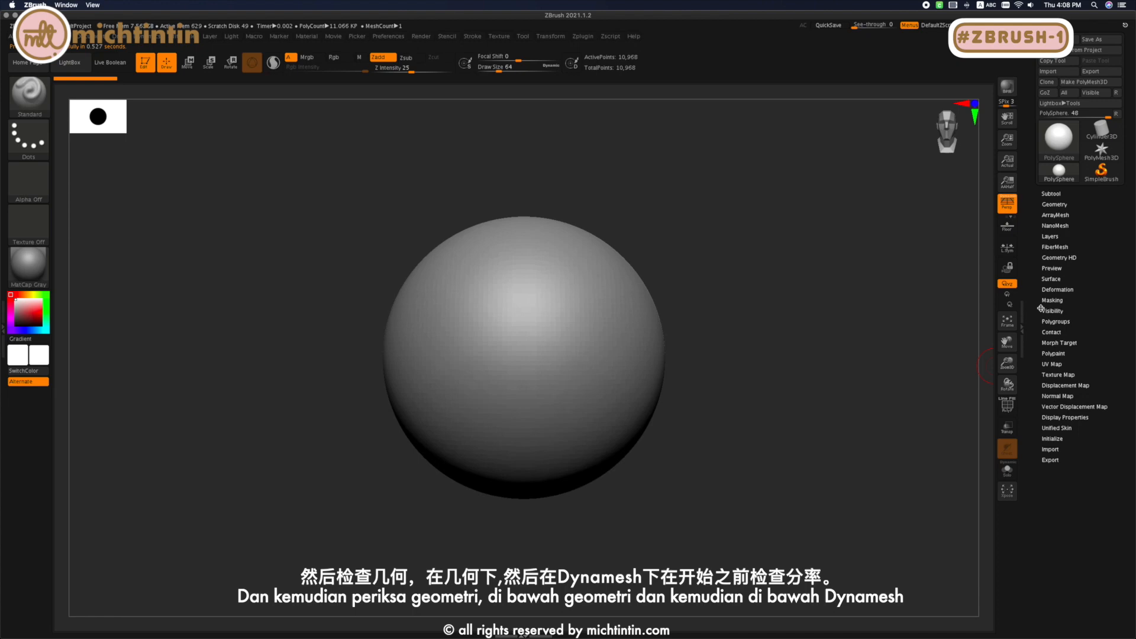
Reveal the sphere's Geometry > DynaMesh settings showing resolution 64.
click(1055, 203)
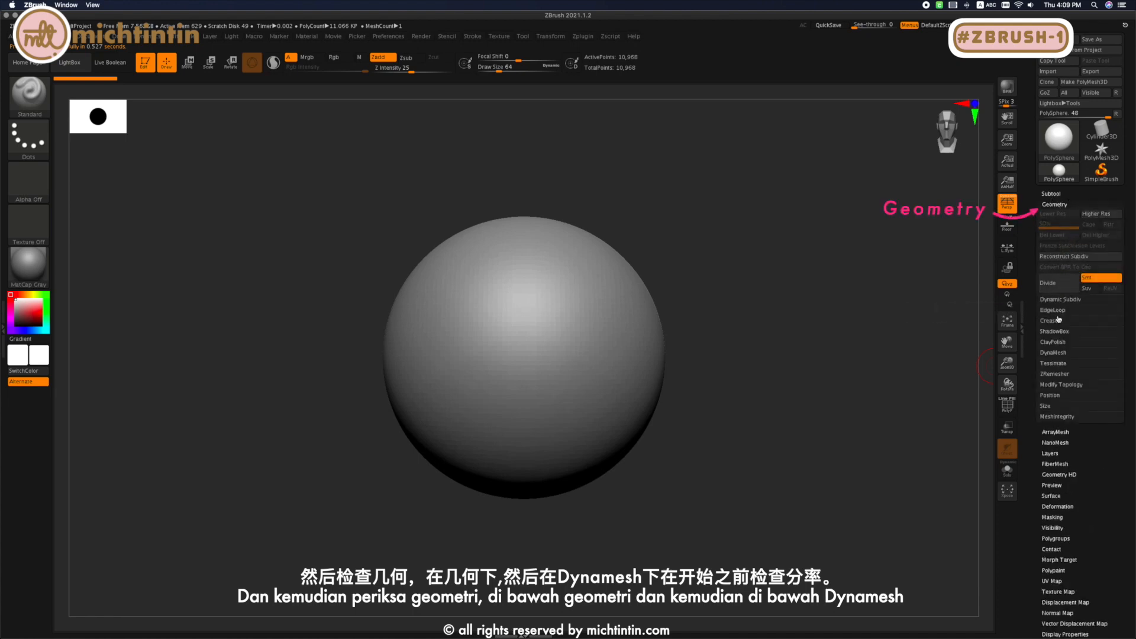
click(1054, 353)
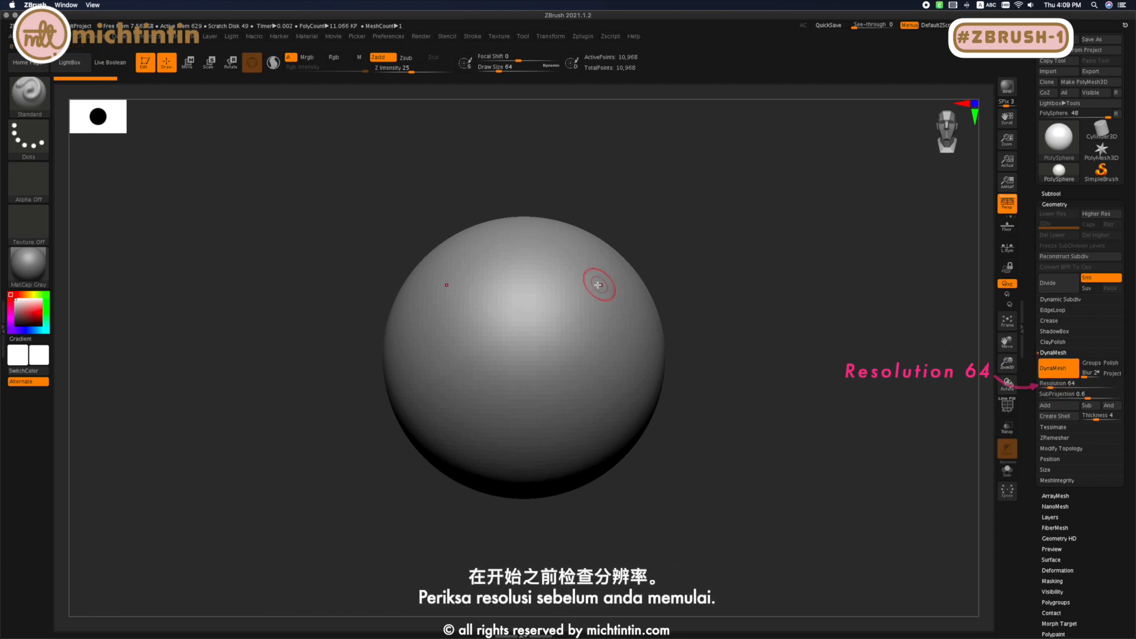
mouse_move(573, 279)
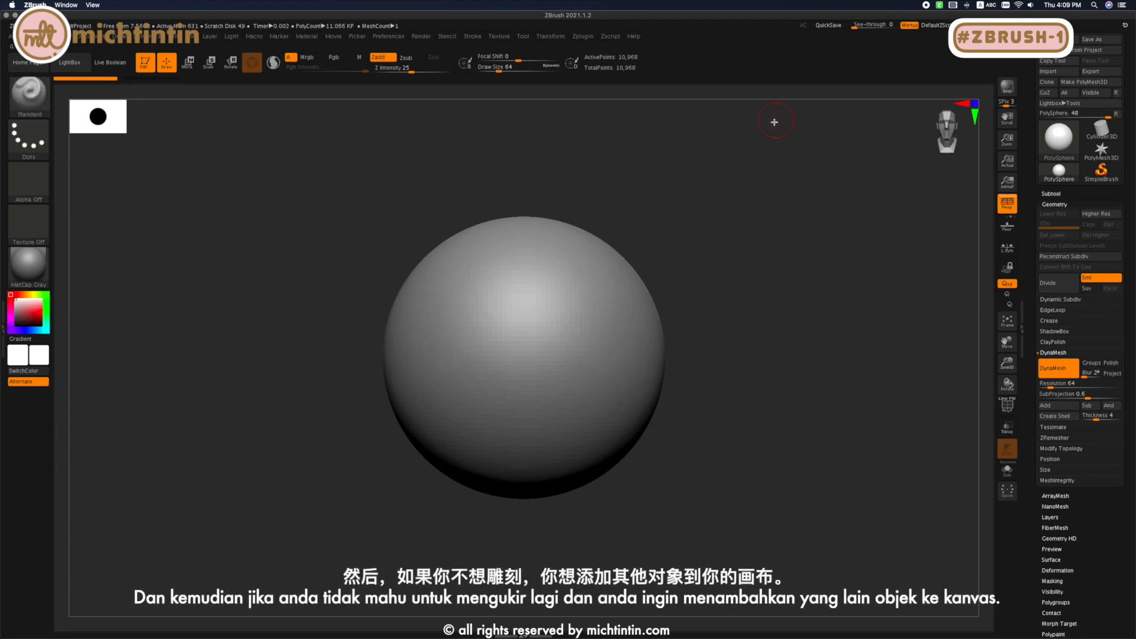
mouse_move(651, 316)
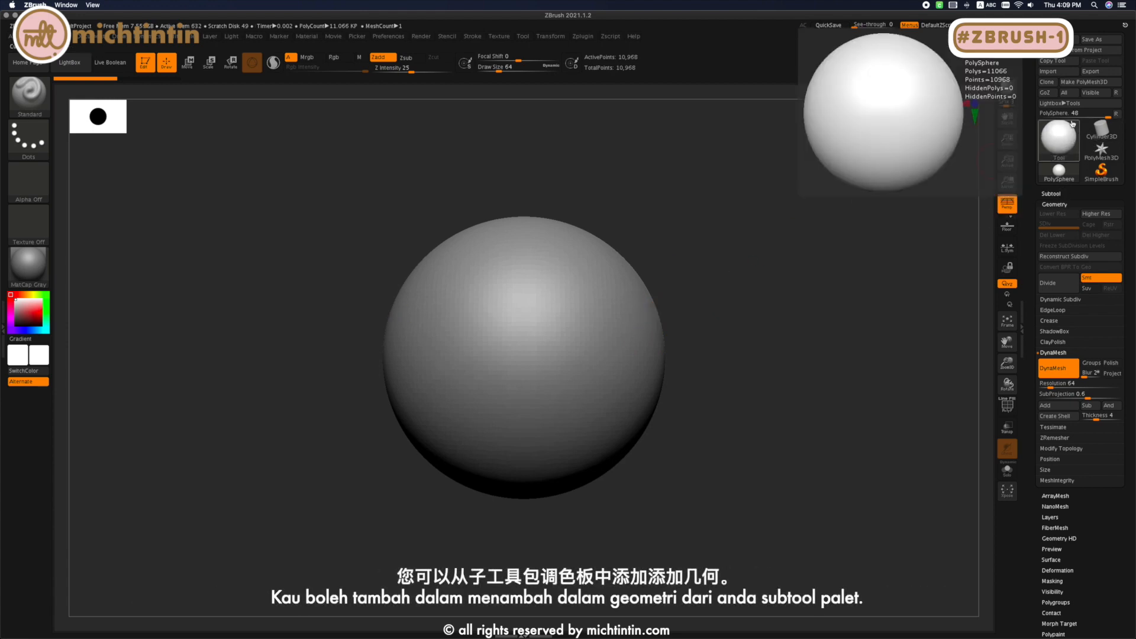
Append a Cylinder3D subtool and move it to the right of the sphere with the gizmo.
click(1049, 193)
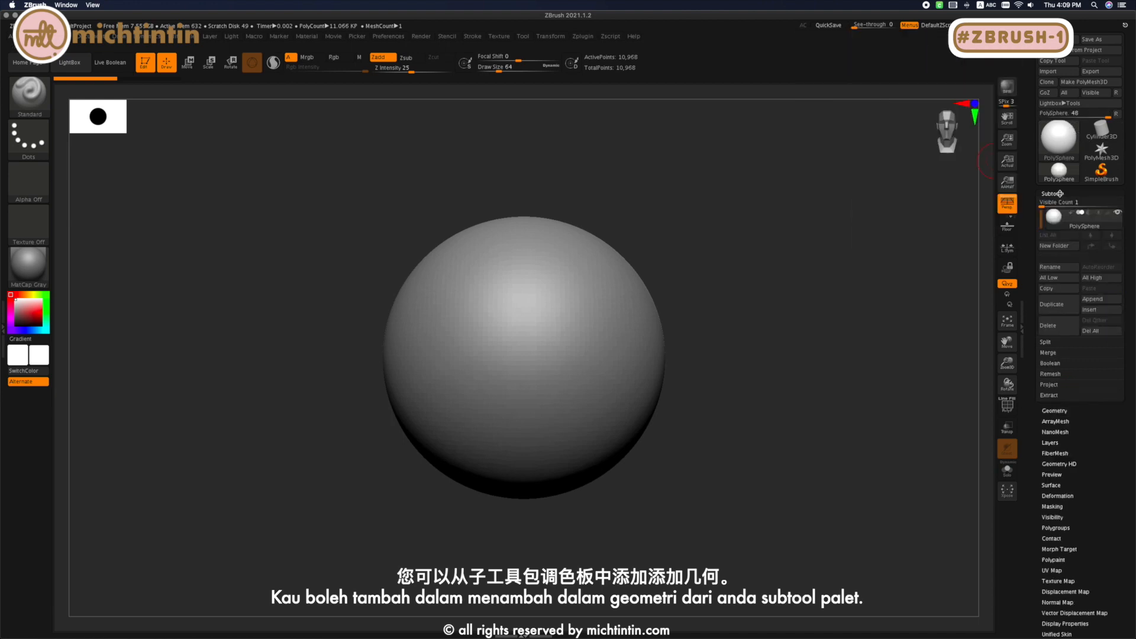
click(1097, 298)
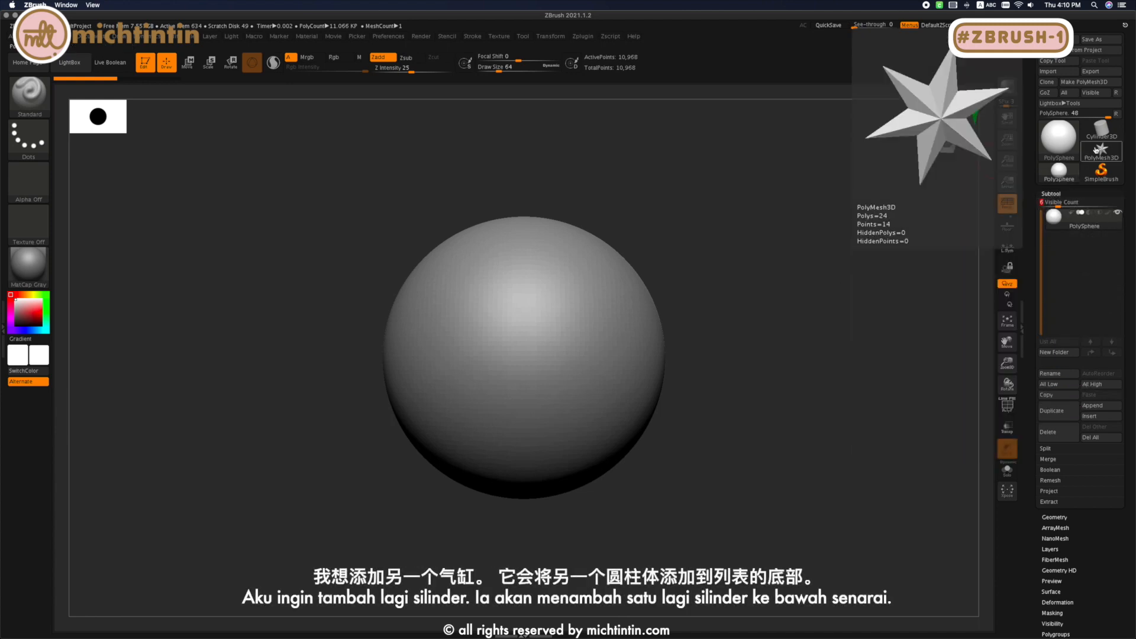
click(1100, 143)
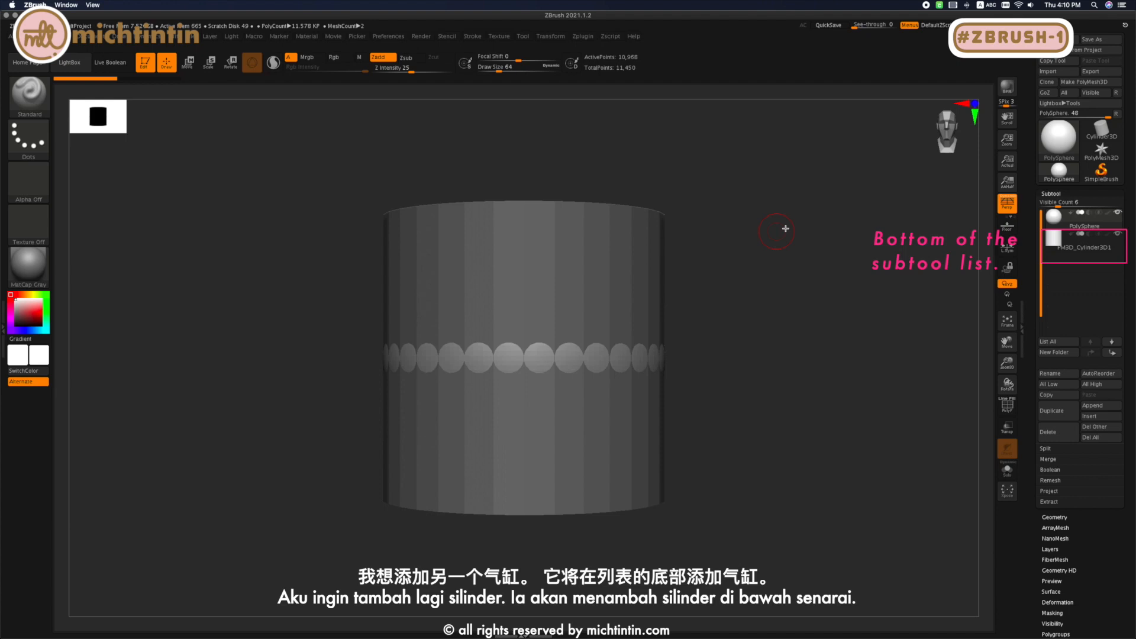
mouse_move(1025, 235)
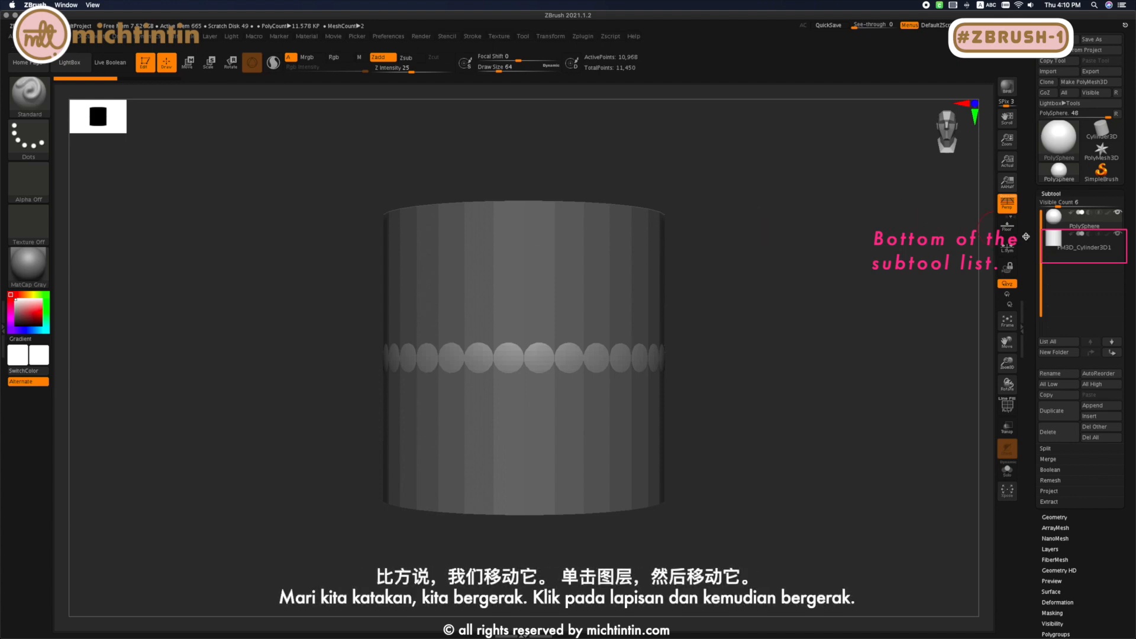
key(w)
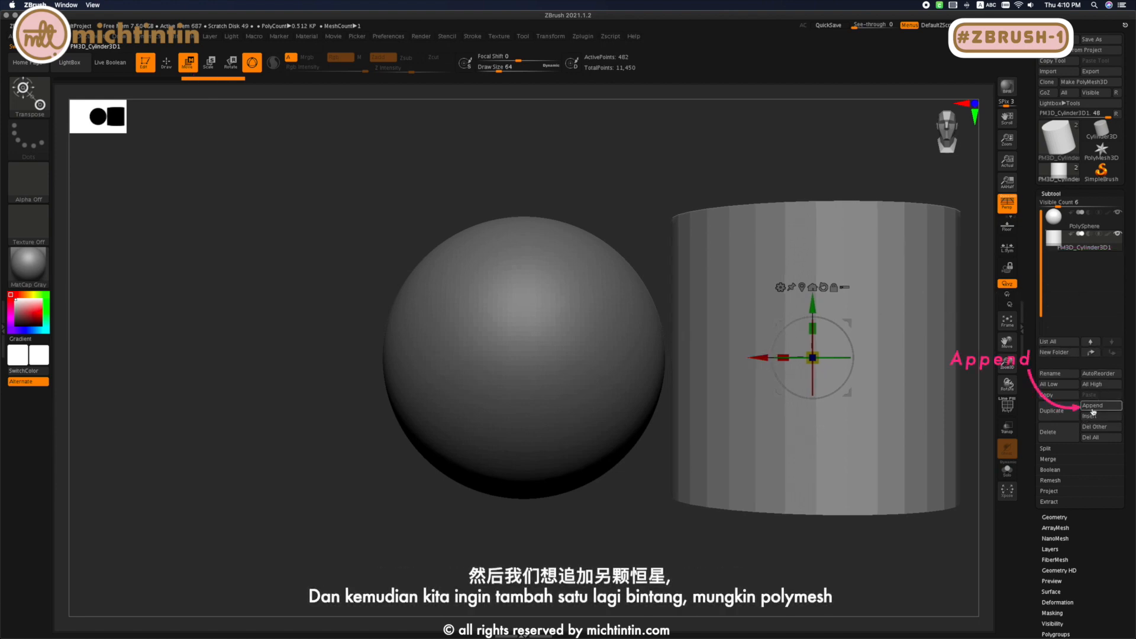
Append a star PolyMesh3D subtool, move it left of the sphere, and begin a new subtool folder.
click(1091, 405)
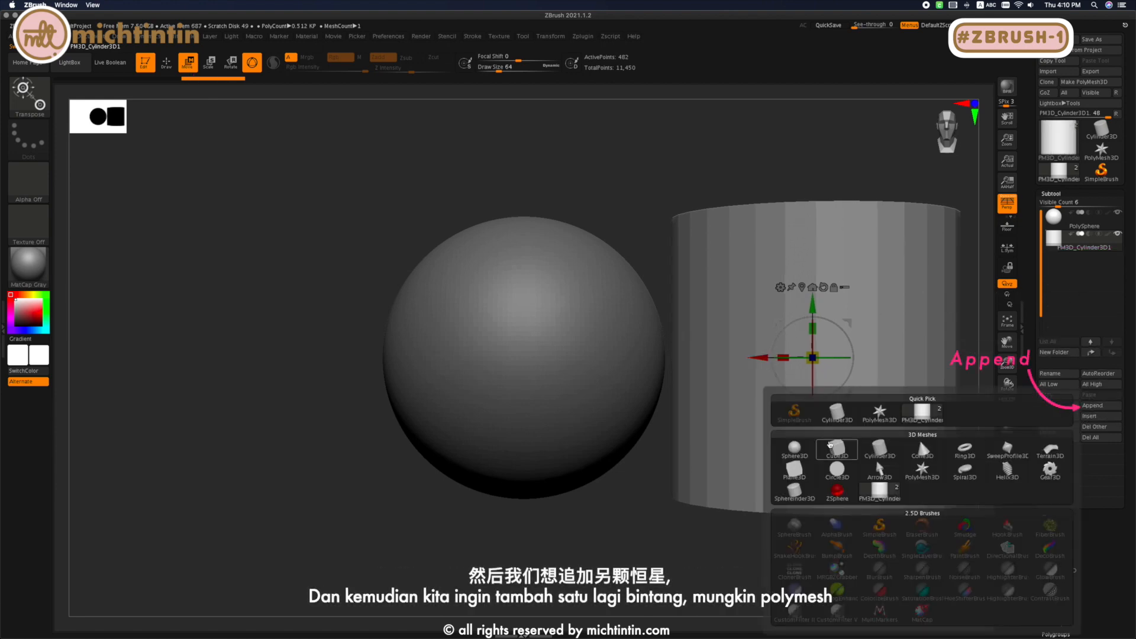
click(879, 413)
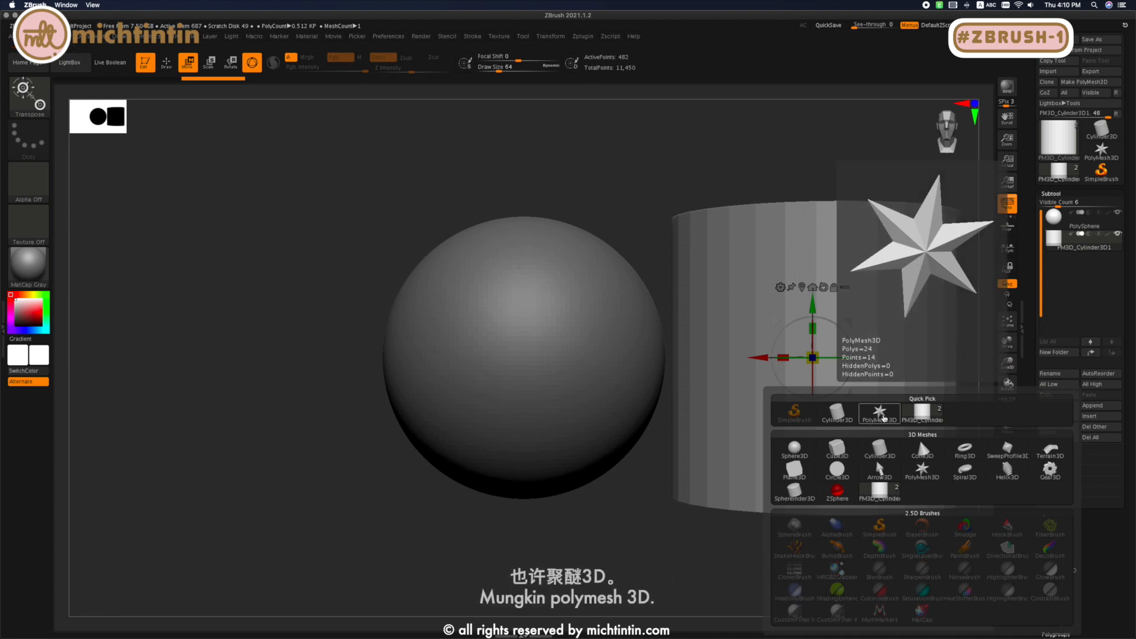
click(879, 414)
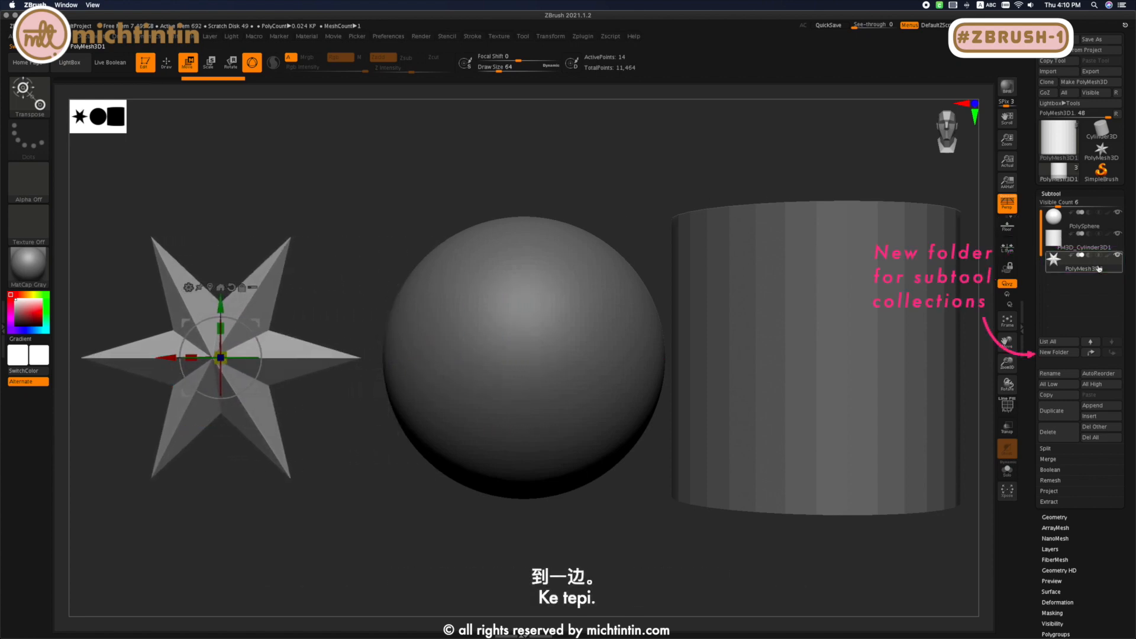
click(1054, 352)
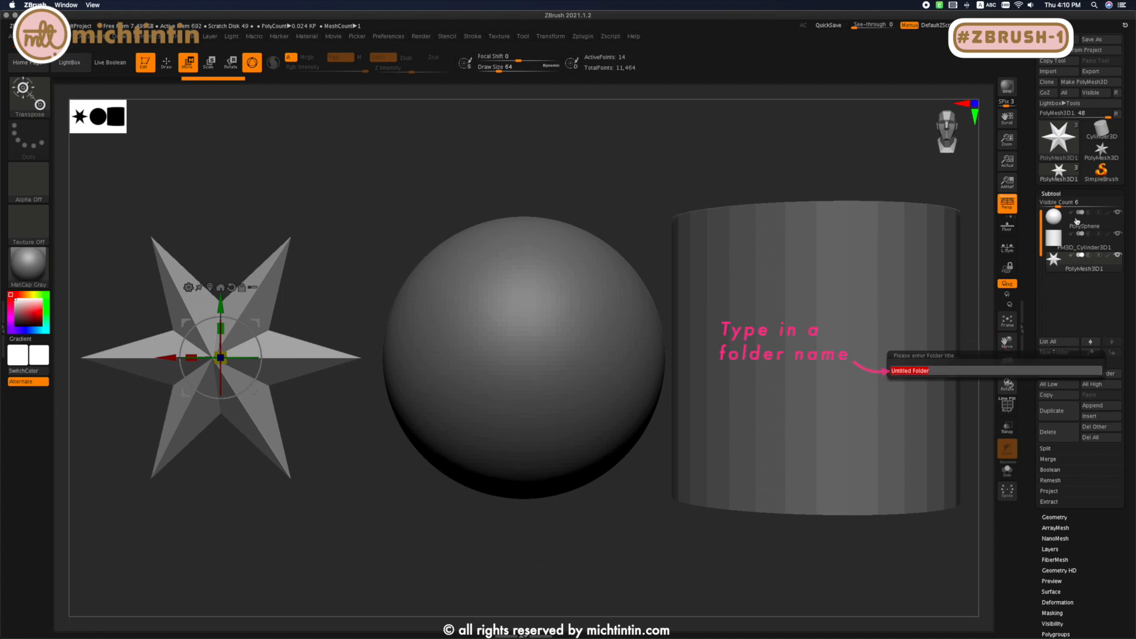
Name the new folder 'Shapes' so it holds the sphere, cylinder and star.
text(Shapes)
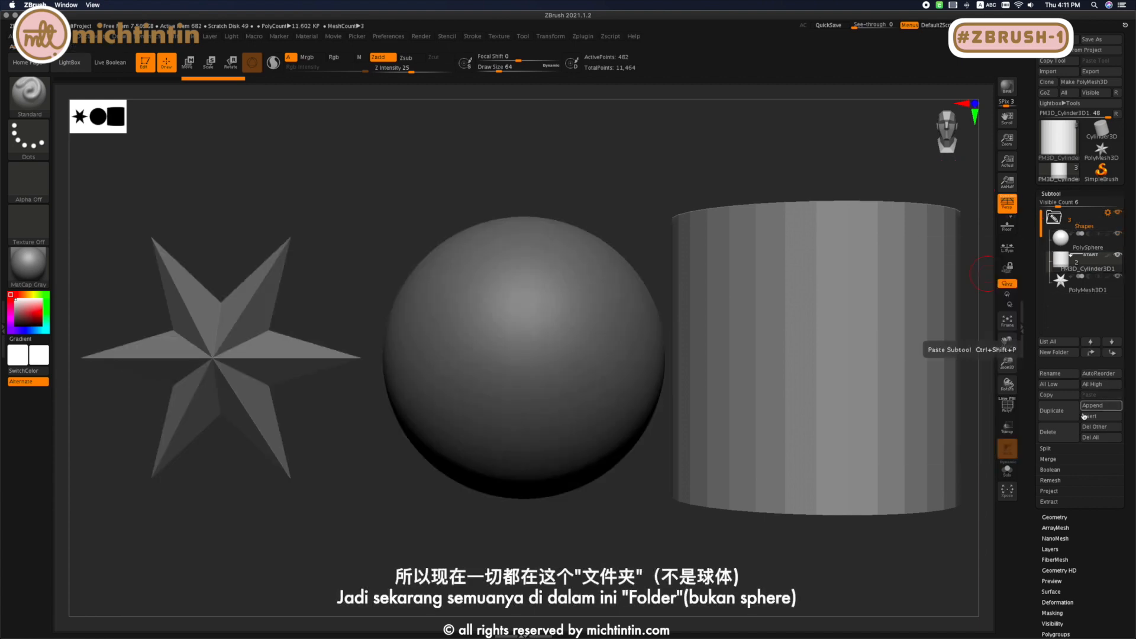
Append a PolySphere subtool and select it to reposition it above the sphere.
click(1092, 405)
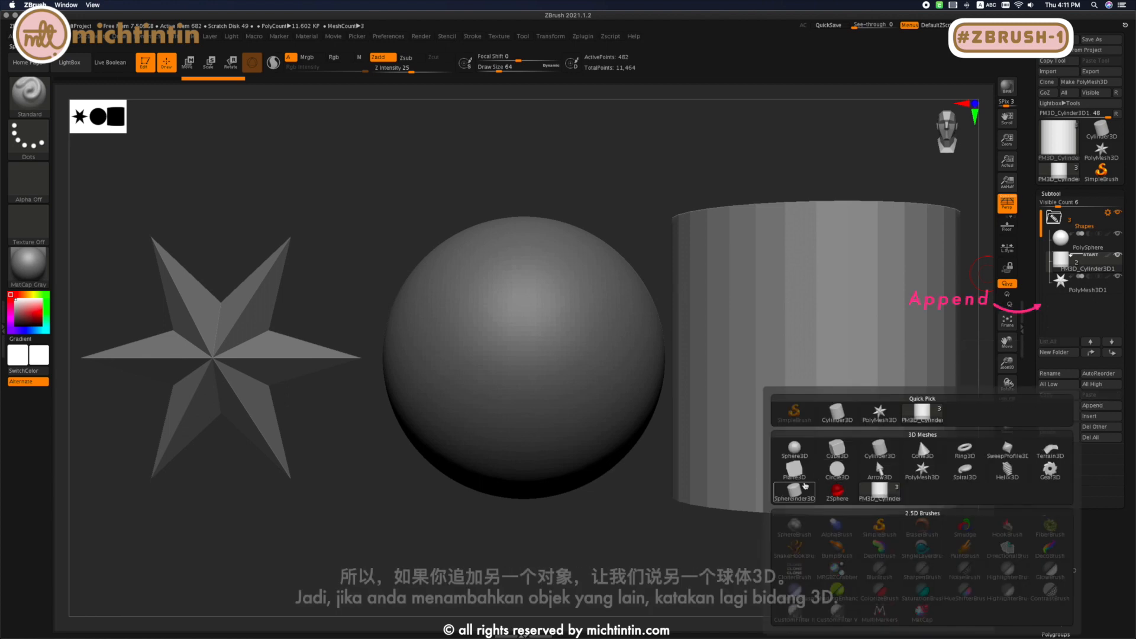
click(793, 450)
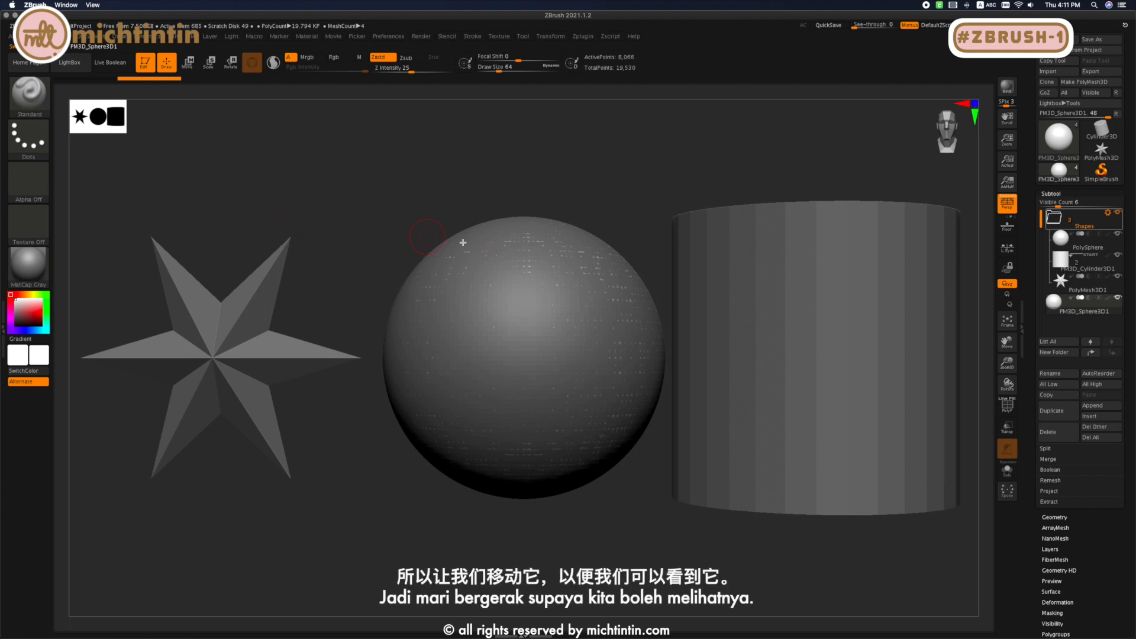
click(187, 63)
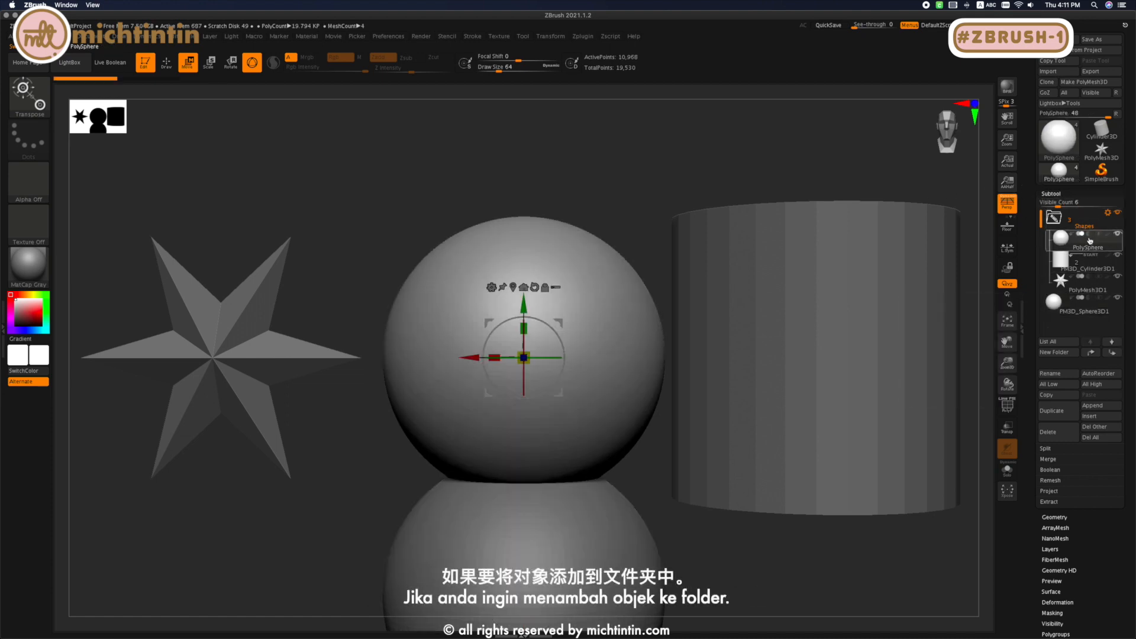
mouse_move(1099, 415)
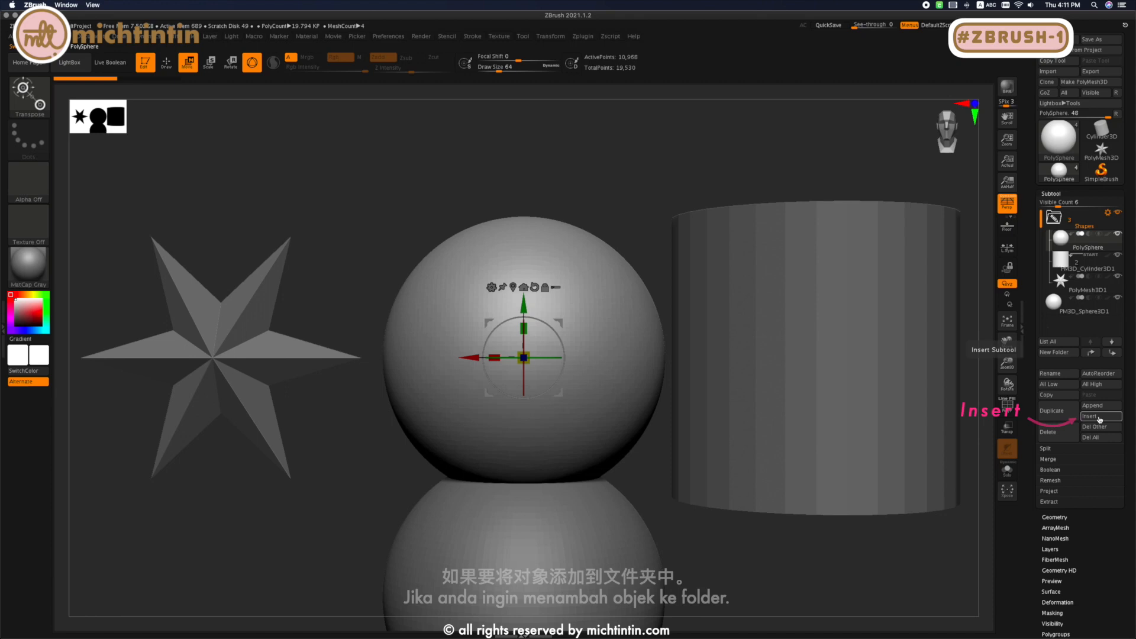
Insert an Arrow3D subtool directly below the PolySphere in the Shapes folder.
click(1100, 415)
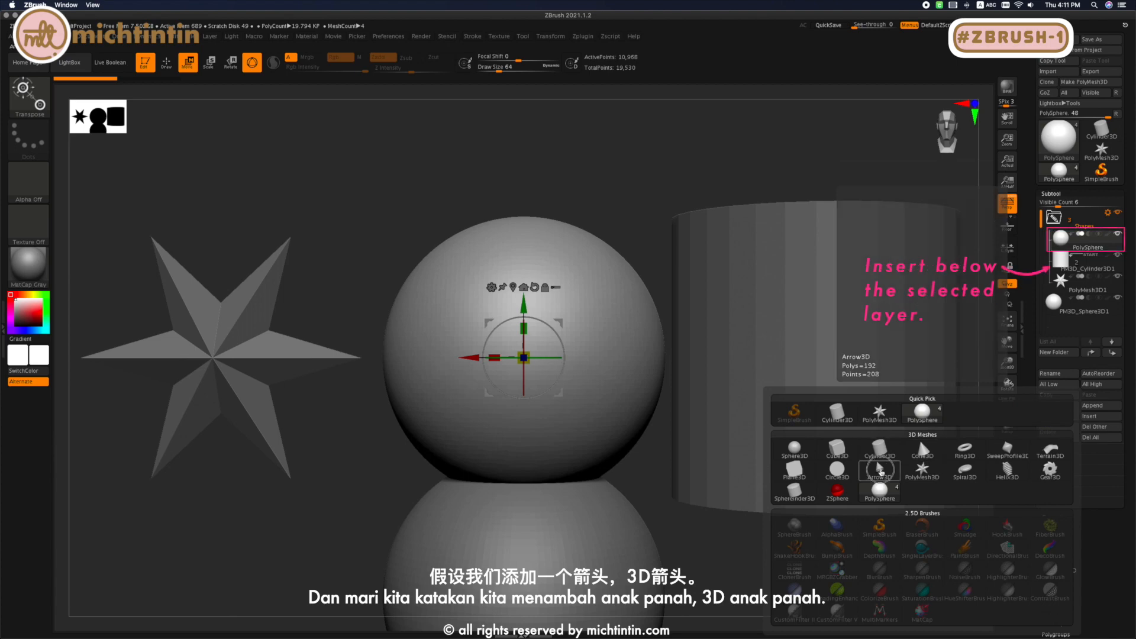
click(879, 469)
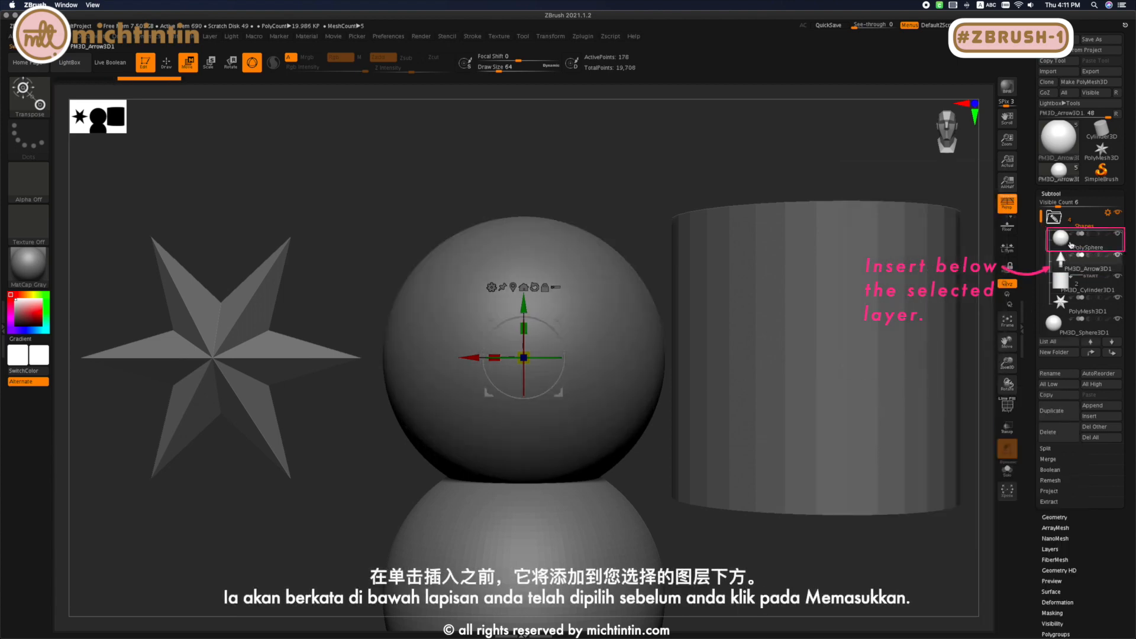
click(1086, 239)
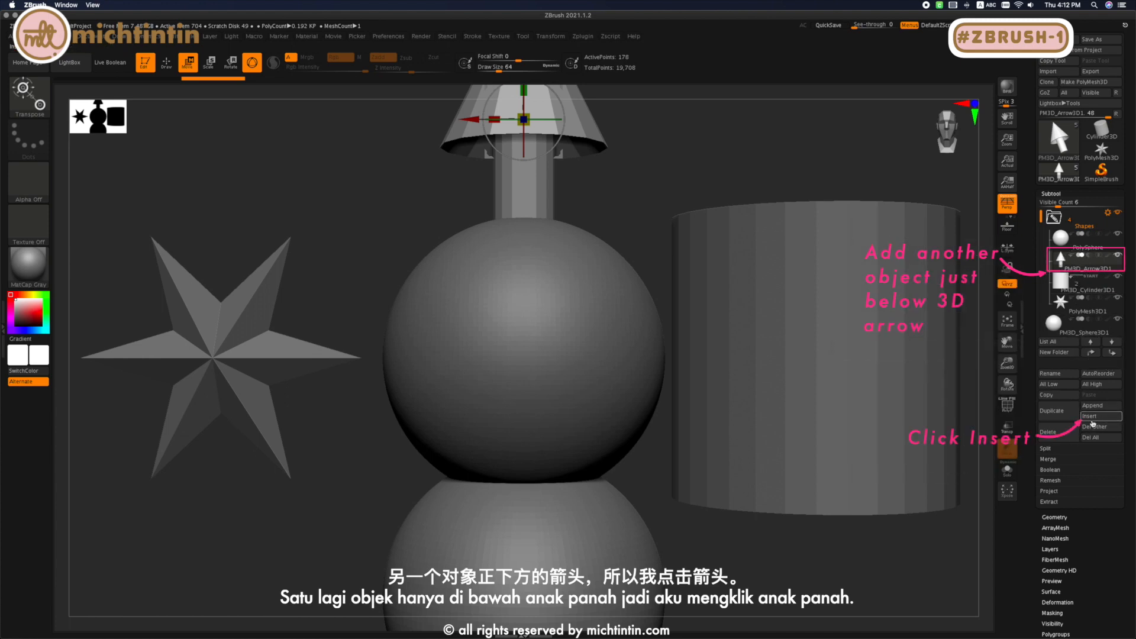
Insert a Spiral3D subtool directly below the Arrow3D.
click(1099, 415)
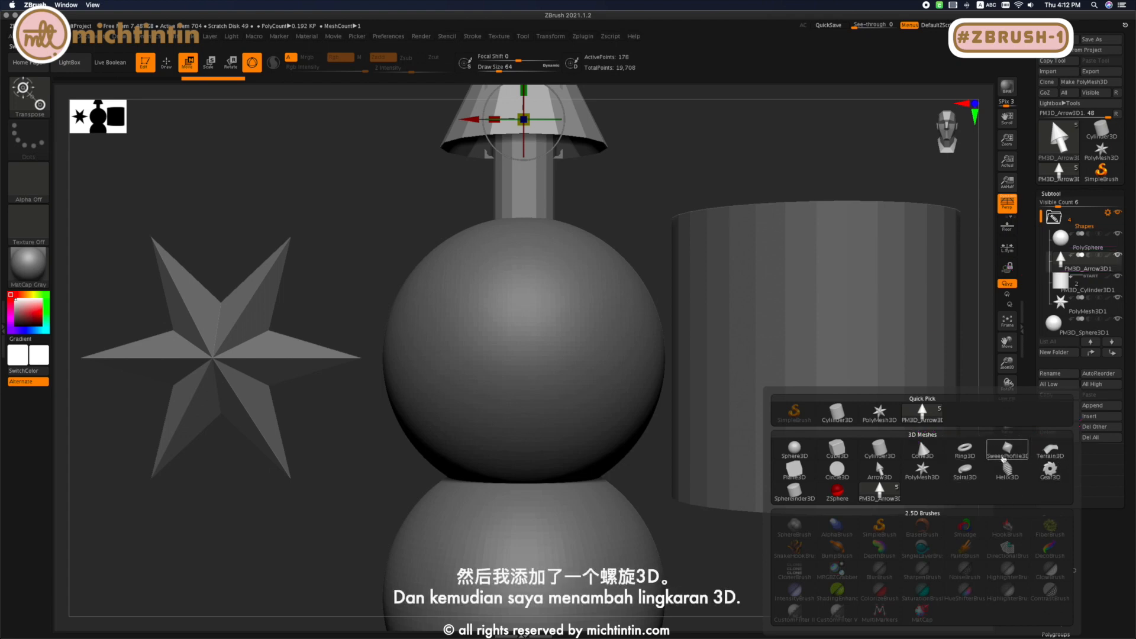
click(965, 472)
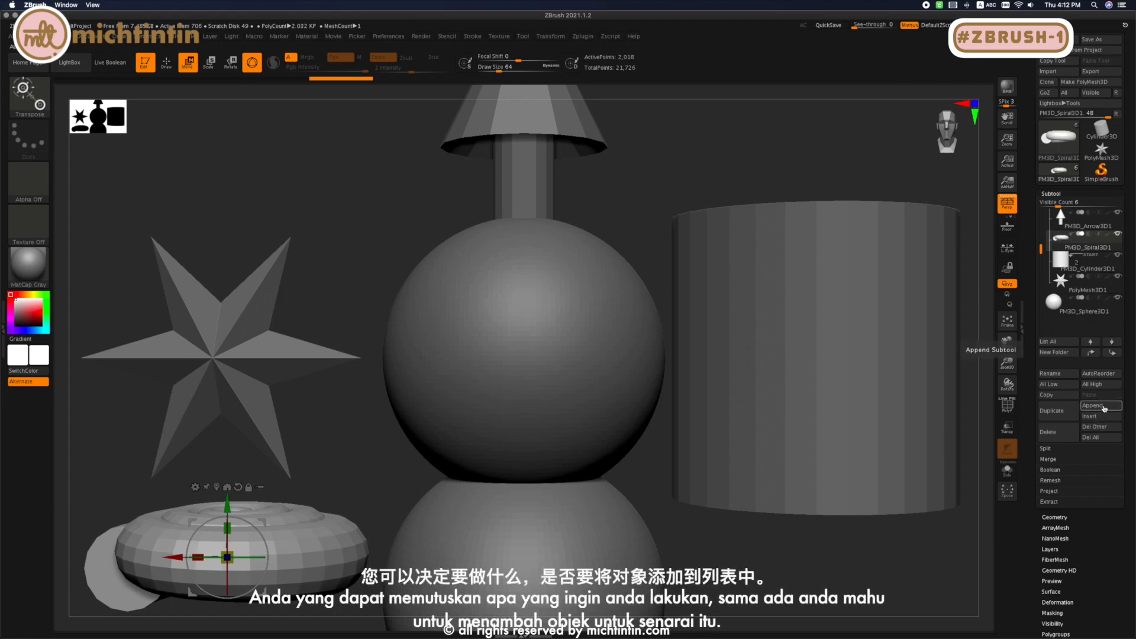
mouse_move(1096, 427)
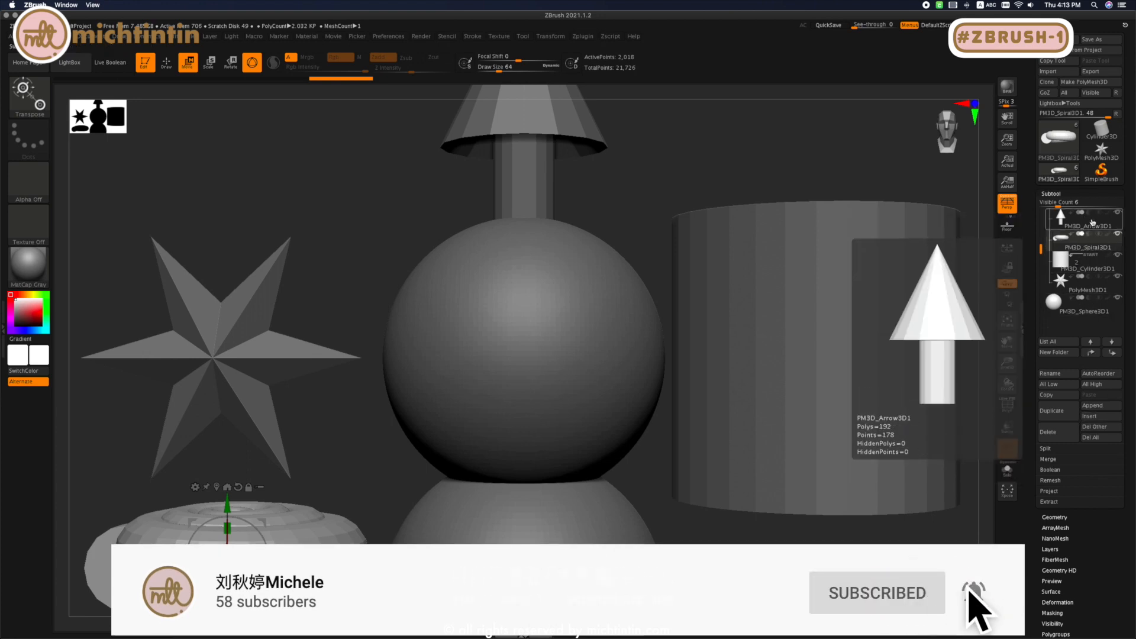
Reorder PM3D_Sphere3D1 above the star and insert a Ring3D subtool below it.
click(1083, 307)
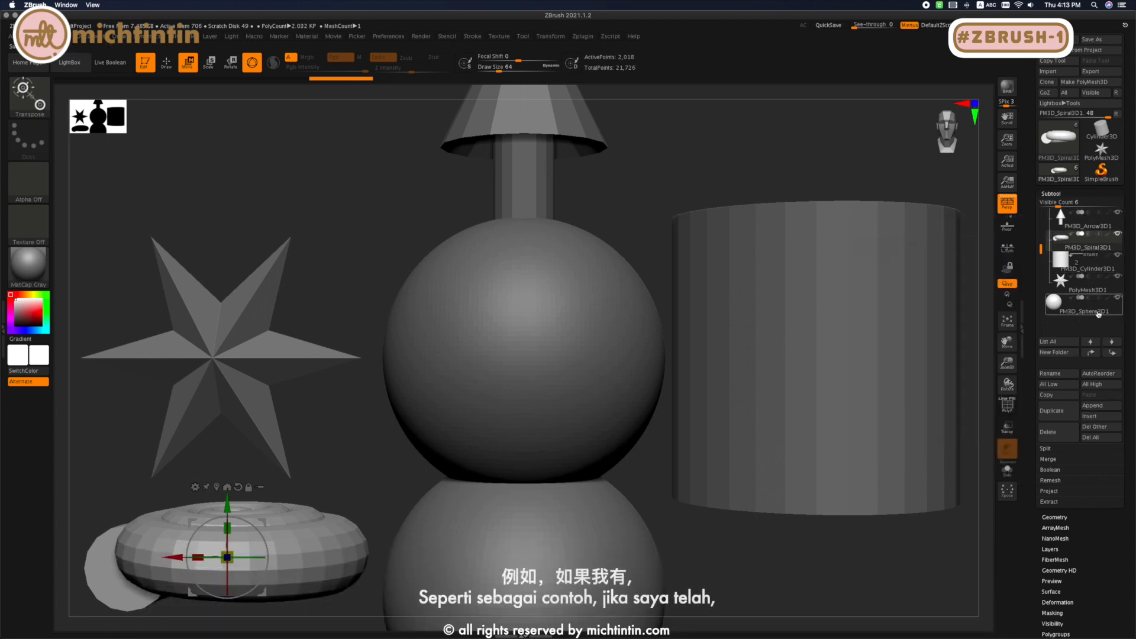
click(1083, 309)
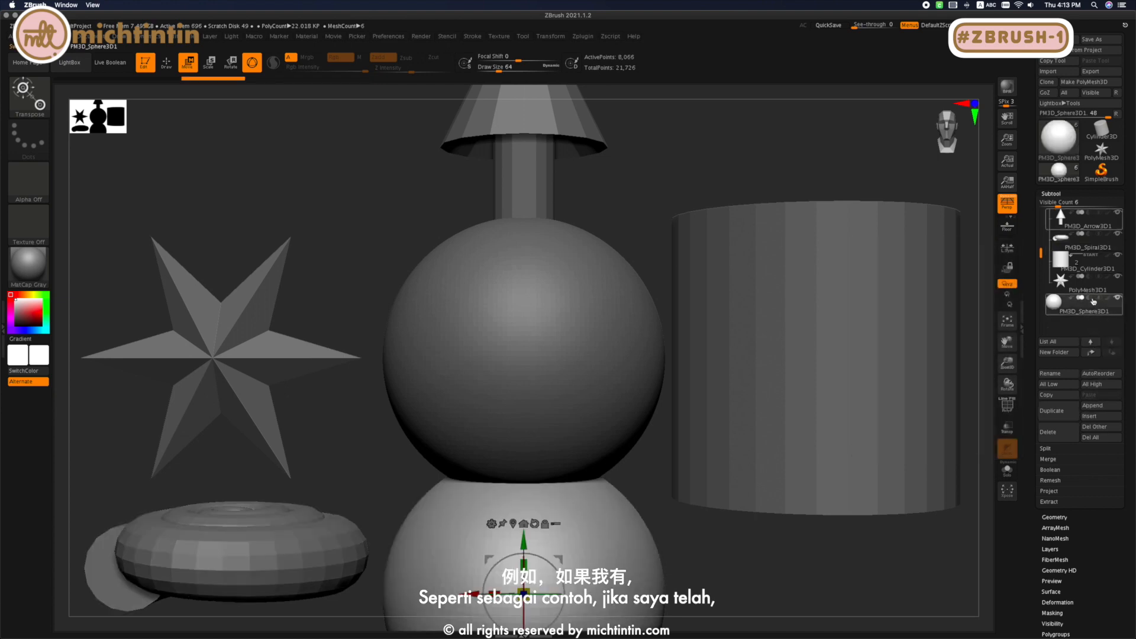
click(1083, 304)
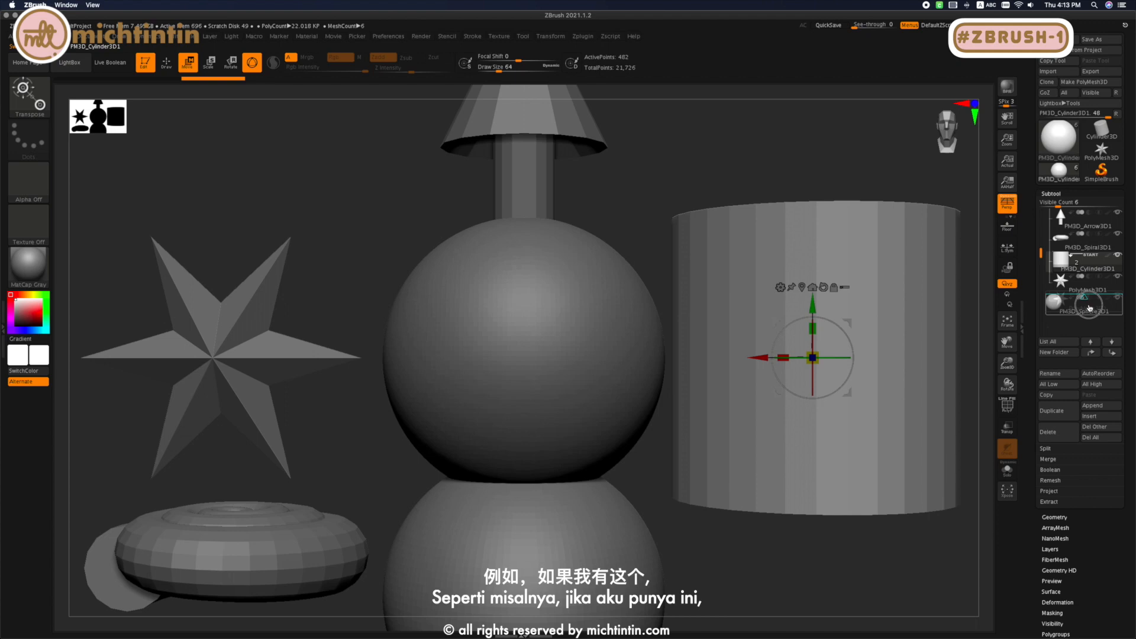
click(1083, 304)
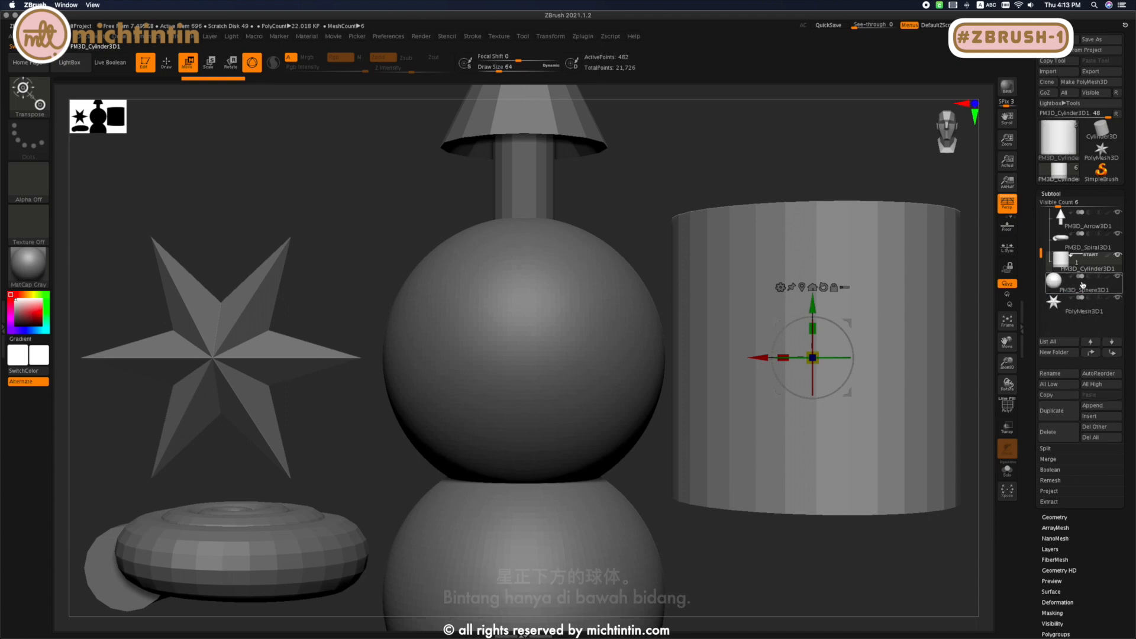
click(1080, 281)
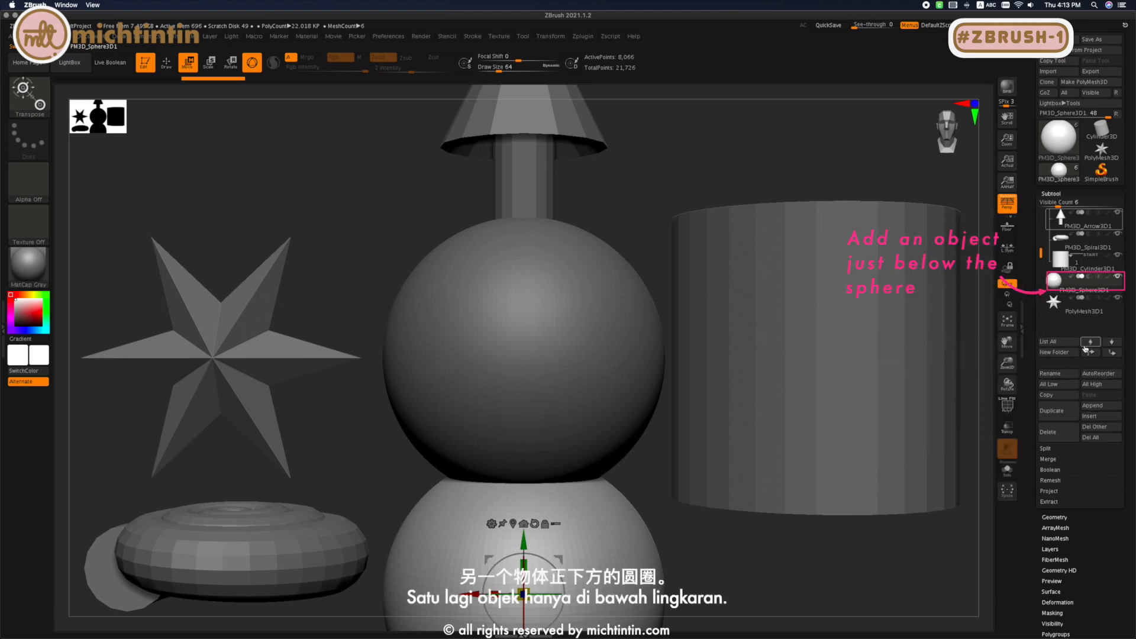
mouse_move(1099, 415)
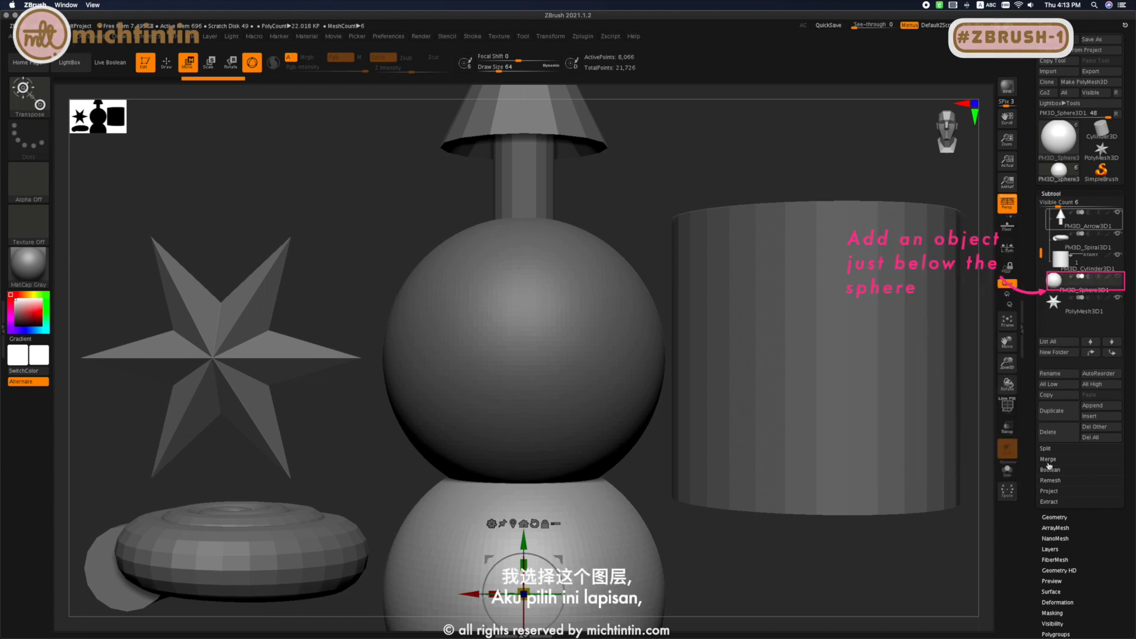
mouse_move(1100, 416)
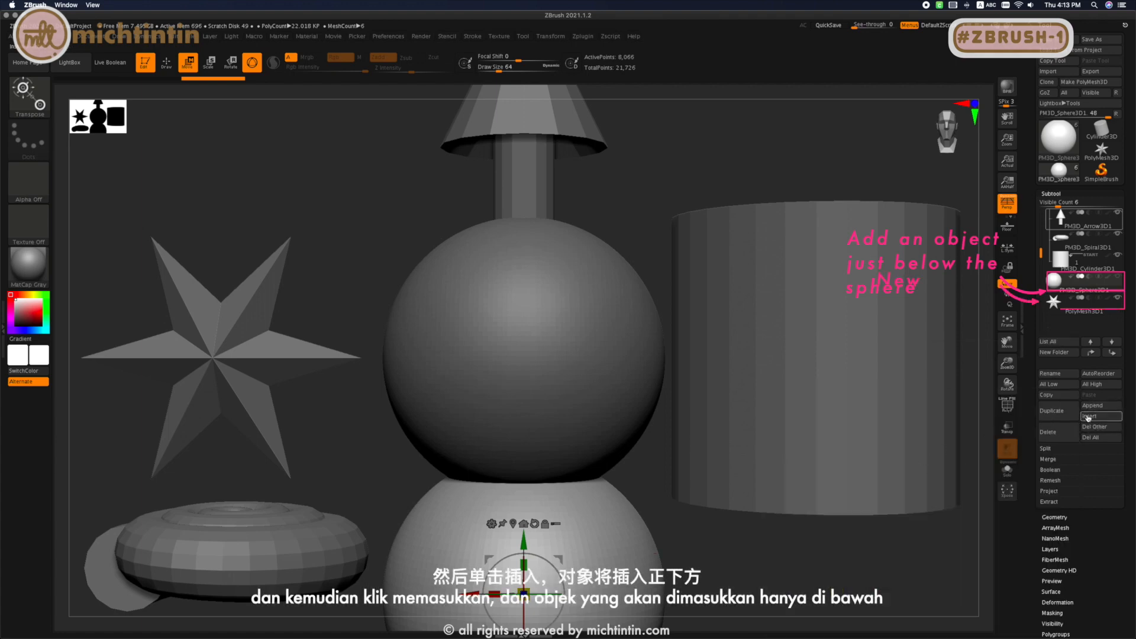
click(1092, 415)
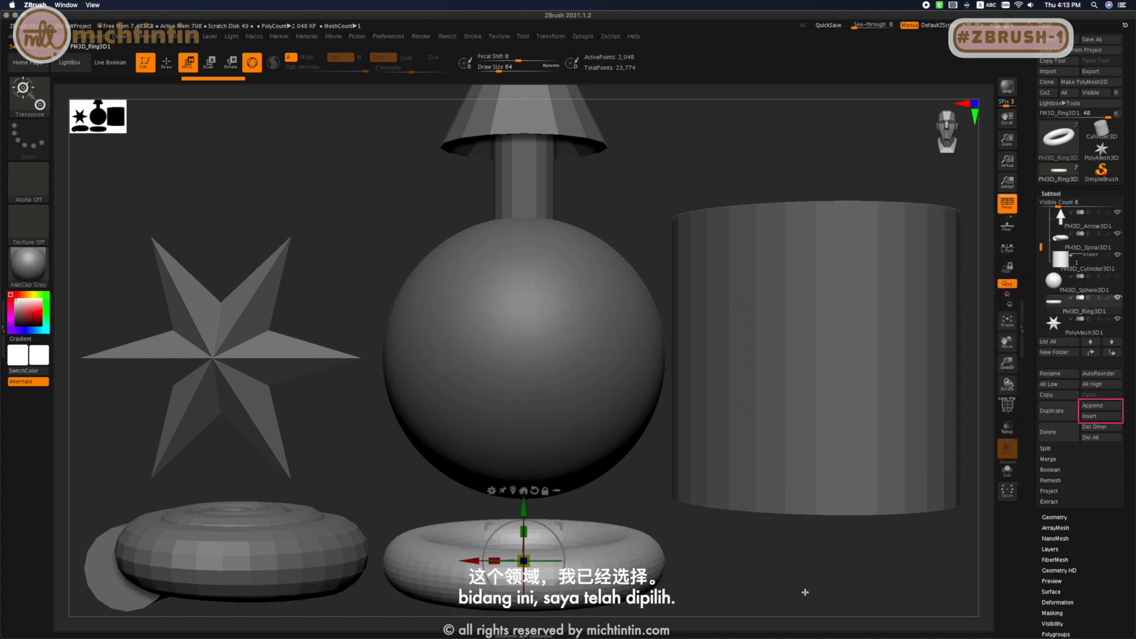
mouse_move(1094, 427)
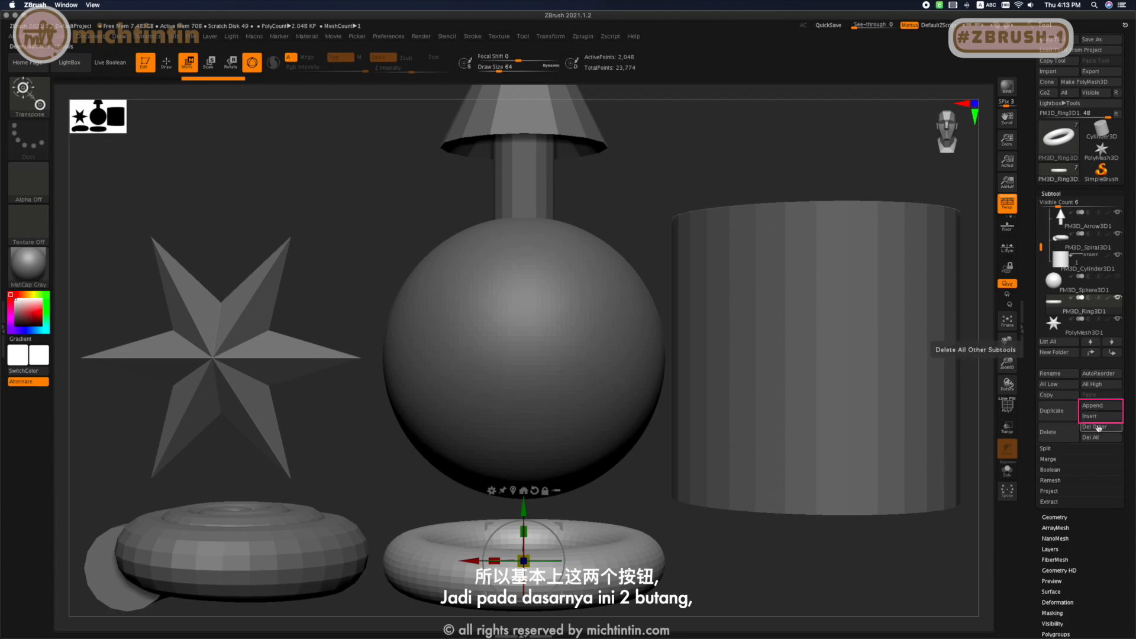